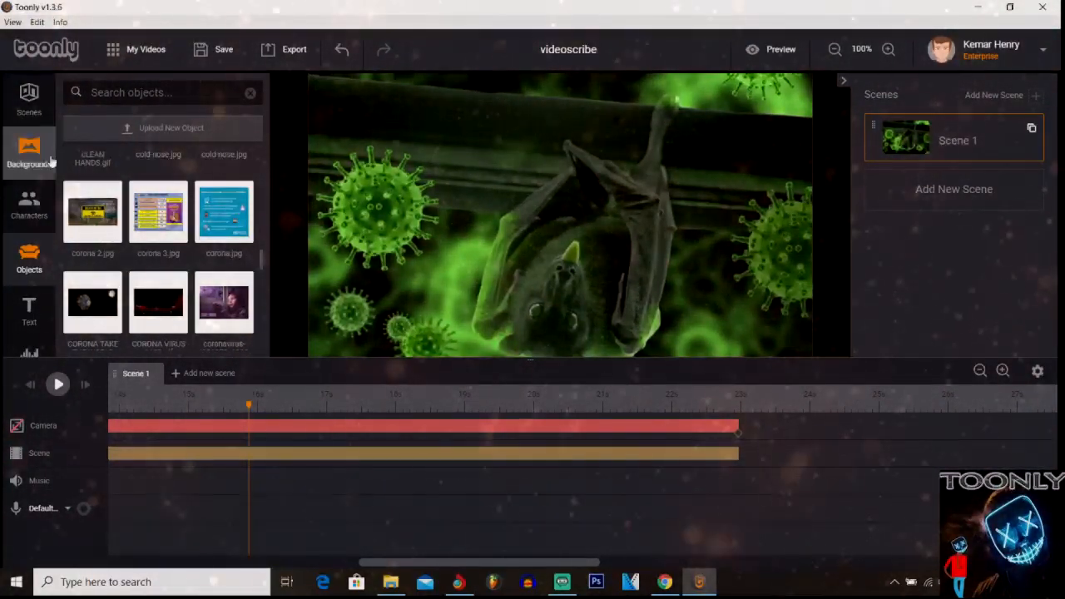
# Step: Load the Circus preset scene with tent, Ferris wheel, train and ringmaster
pyautogui.click(30, 99)
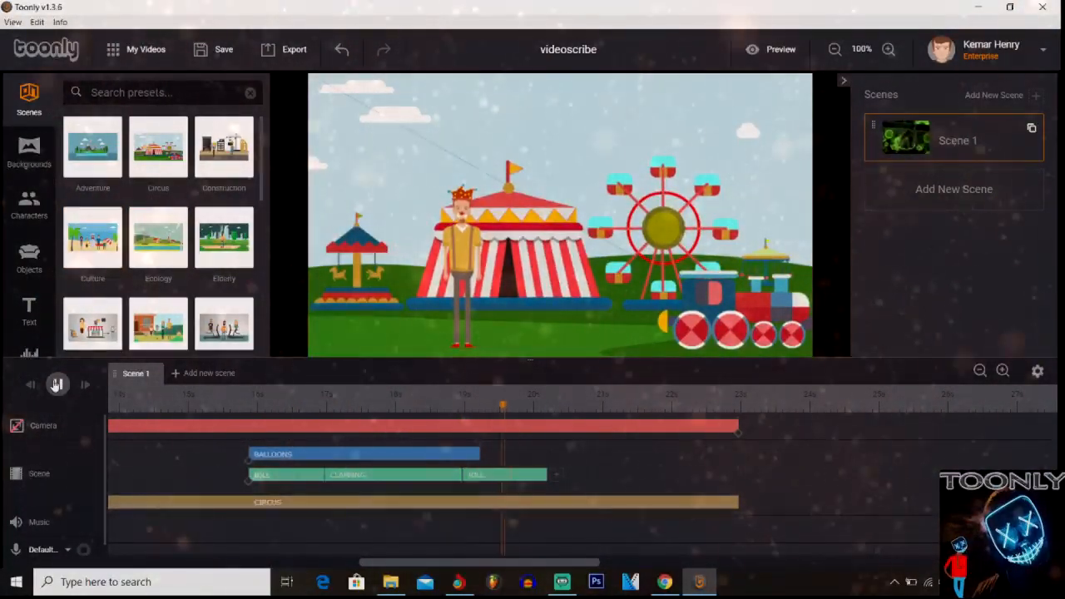
# Step: Preview the circus scene up to the balloons moment, then show the character library
pyautogui.click(57, 383)
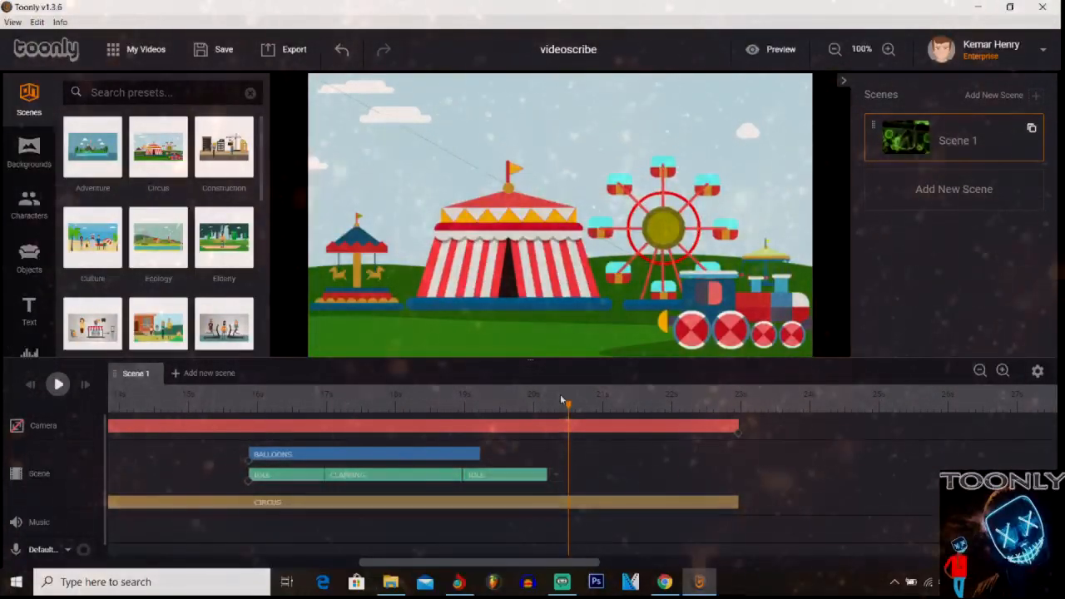
pyautogui.click(247, 405)
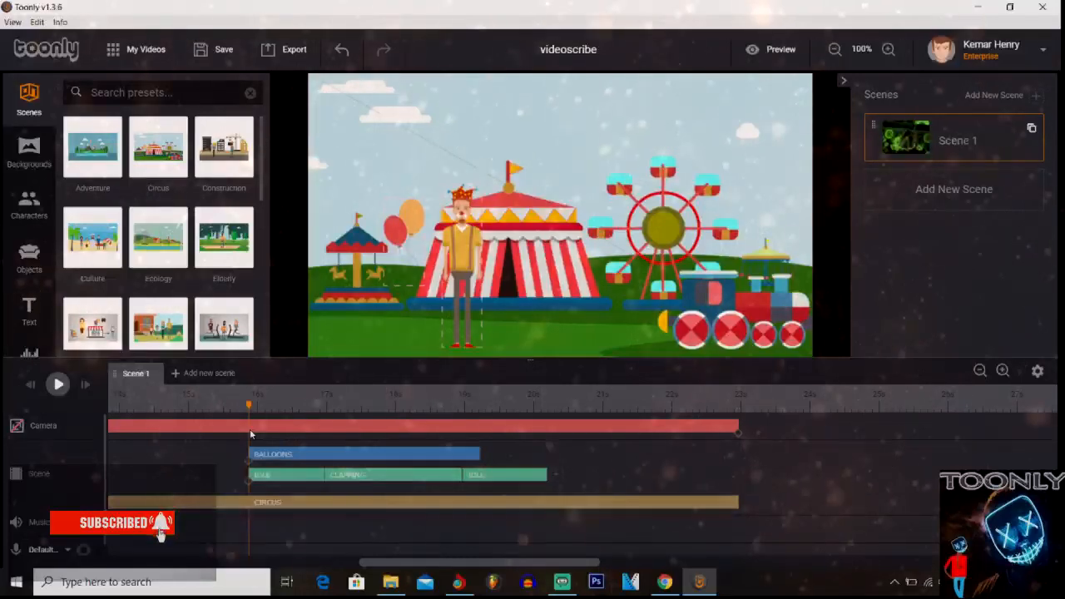
pyautogui.click(30, 203)
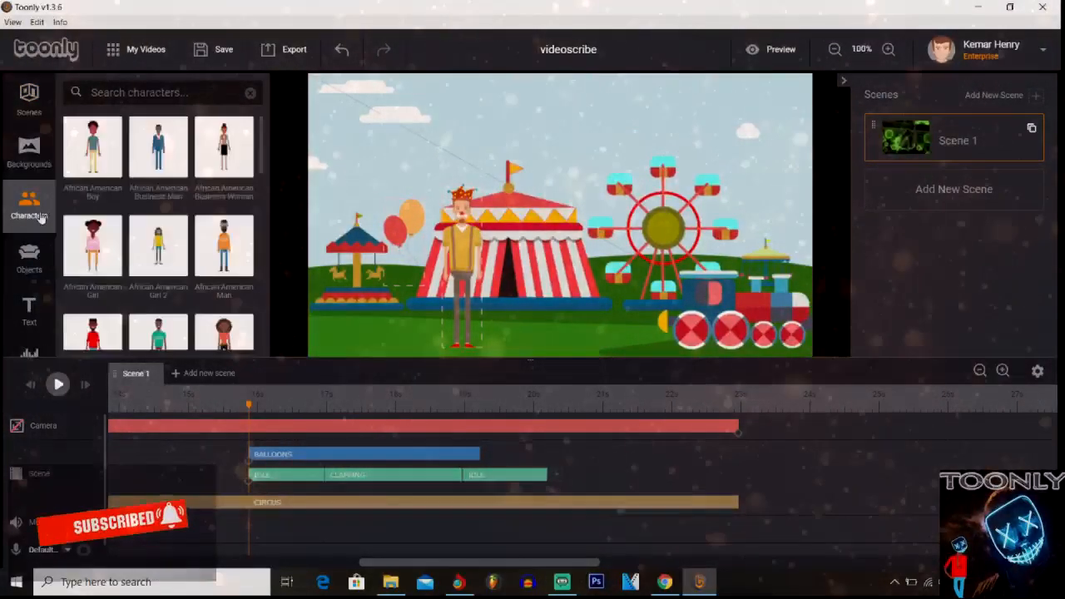
# Step: Place a character from the library into the circus scene
pyautogui.scroll(-3)
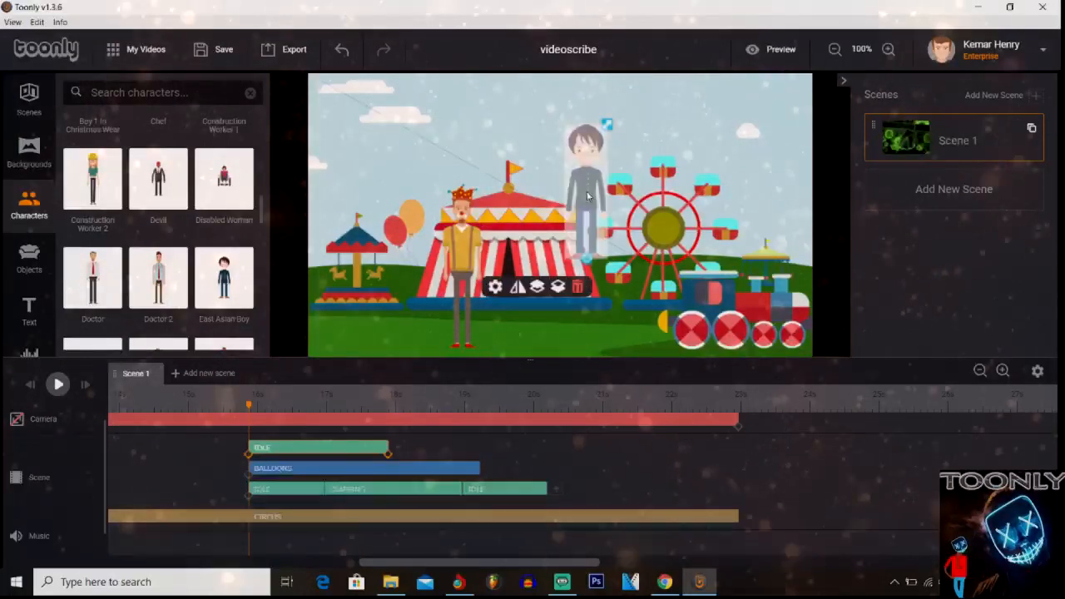
pyautogui.moveTo(585, 196); pyautogui.dragTo(569, 291)
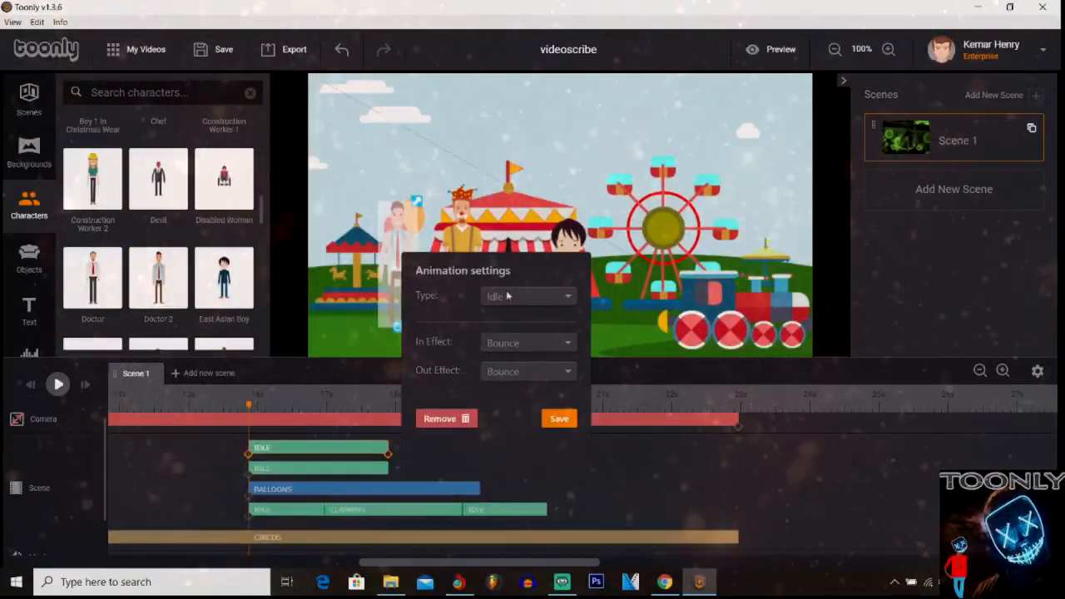
# Step: Give the first new character the Hands to waist animation and save it
pyautogui.click(529, 296)
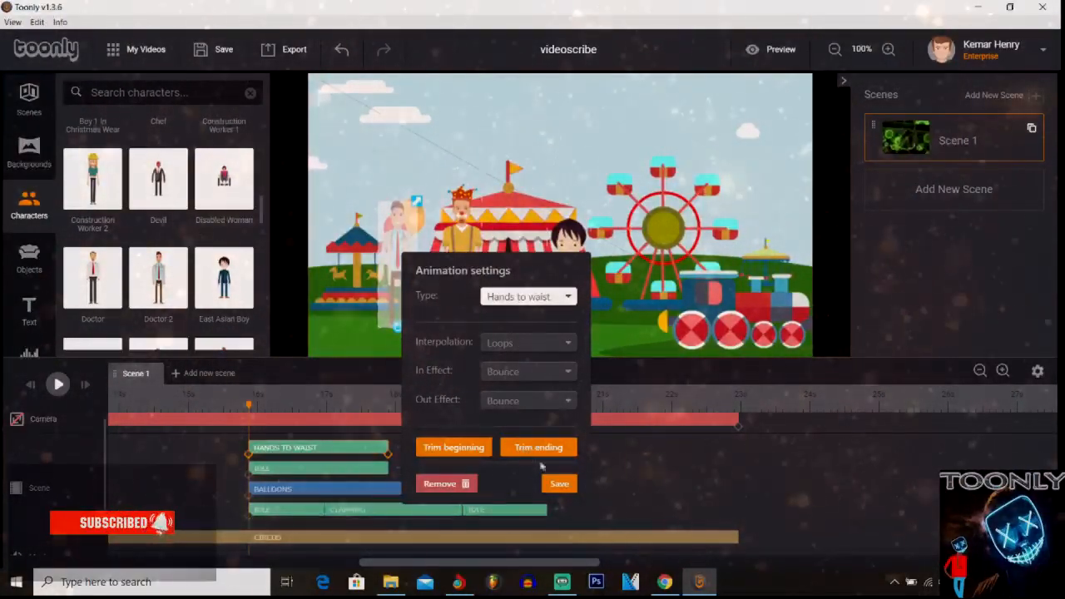
pyautogui.click(560, 483)
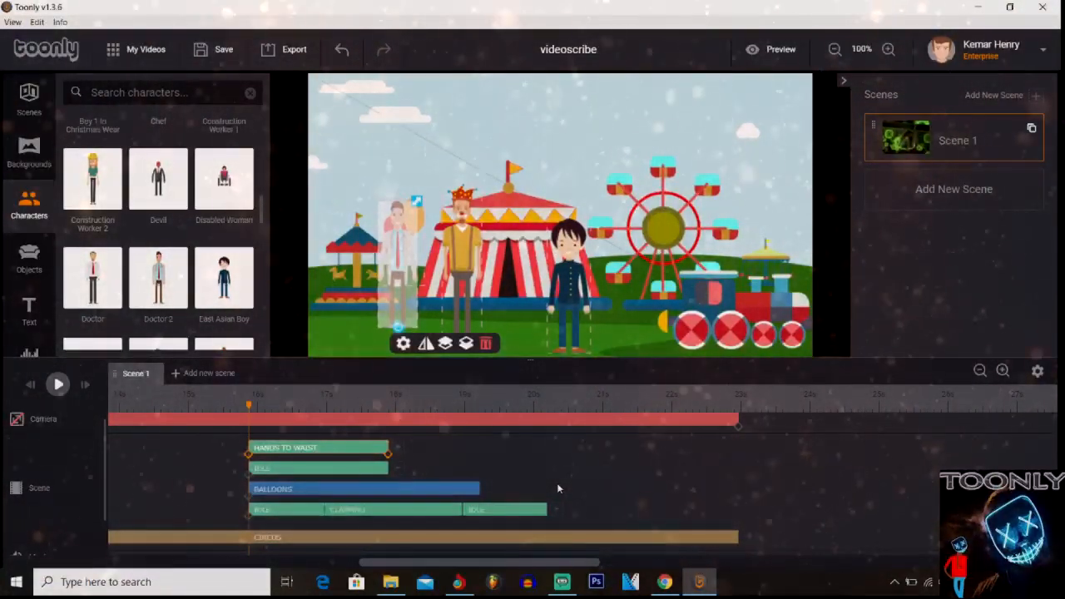
pyautogui.click(569, 275)
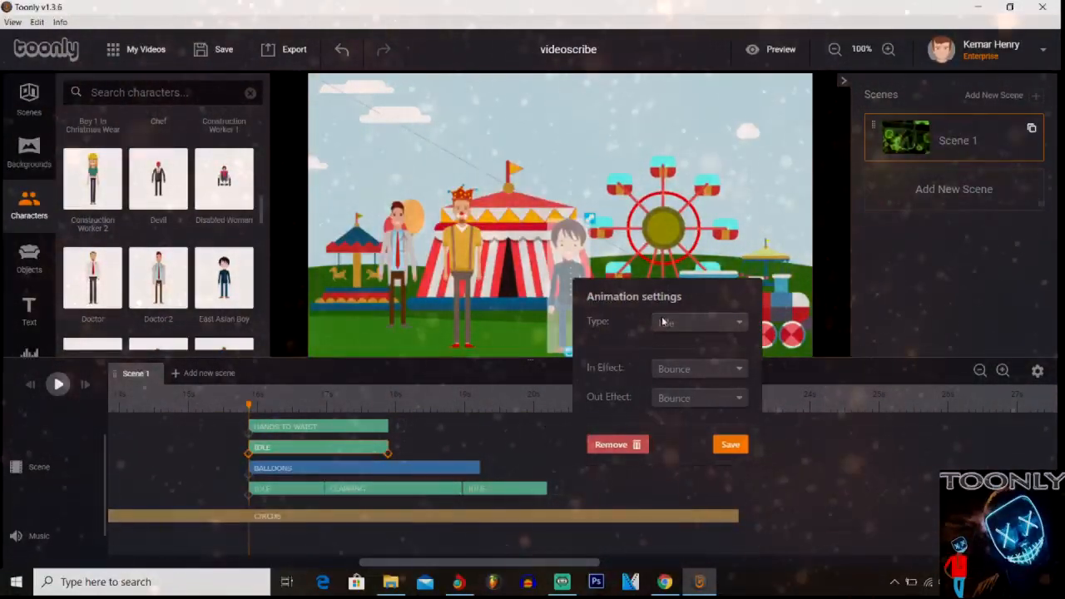
# Step: Give the second character the Gaming with joystick animation and play the scene to check
pyautogui.click(699, 323)
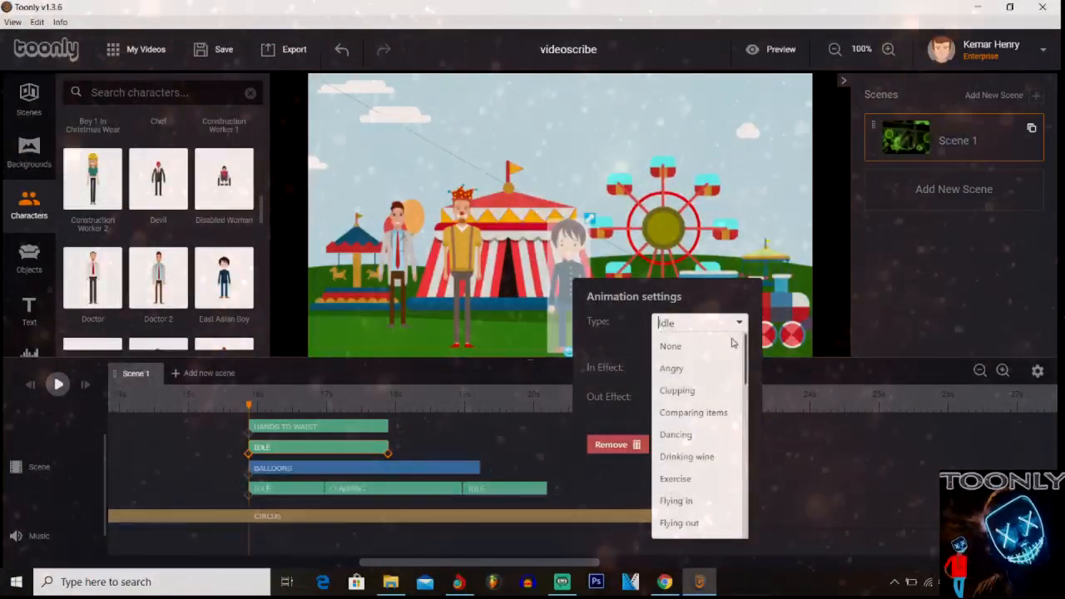
pyautogui.scroll(-3)
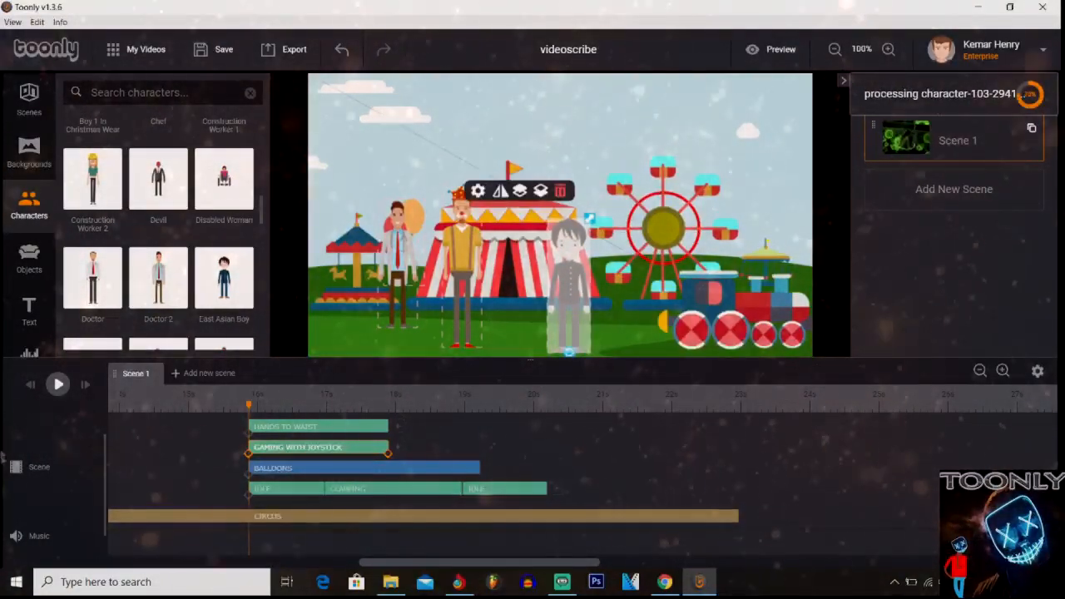
pyautogui.click(56, 383)
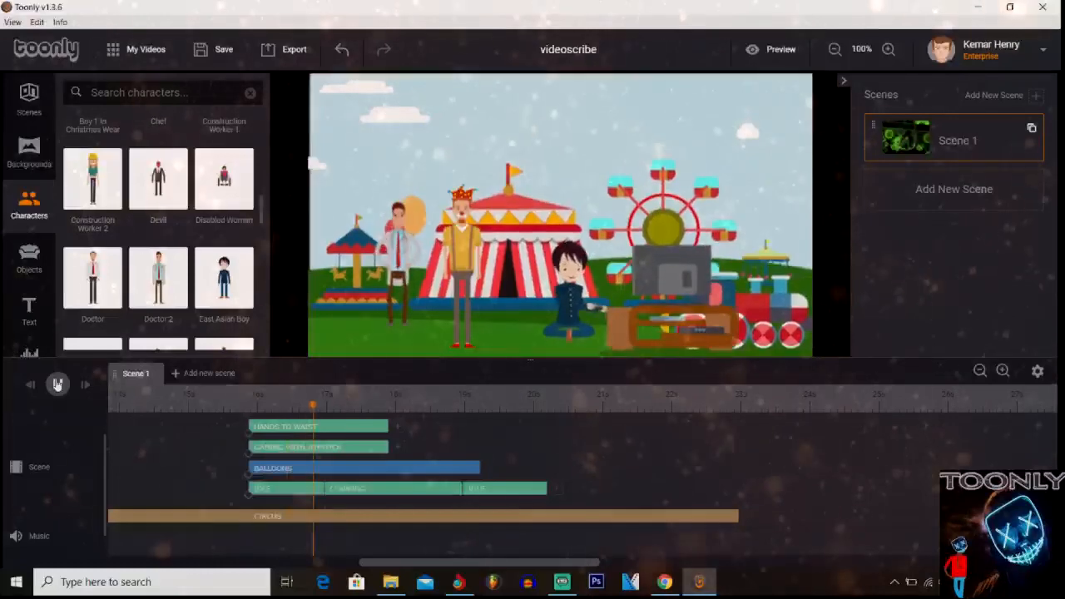
pyautogui.click(57, 382)
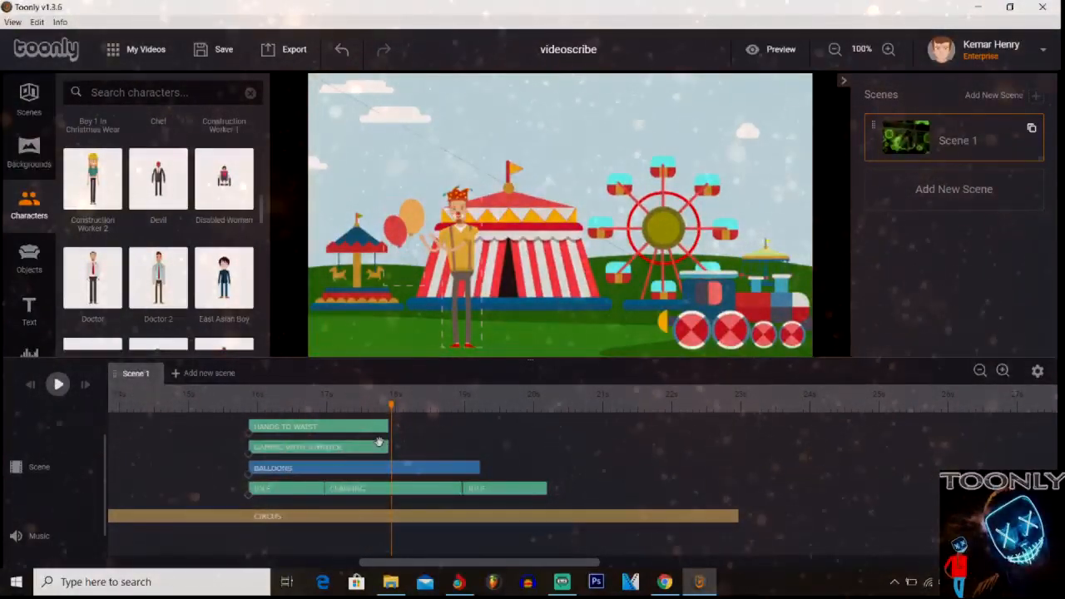